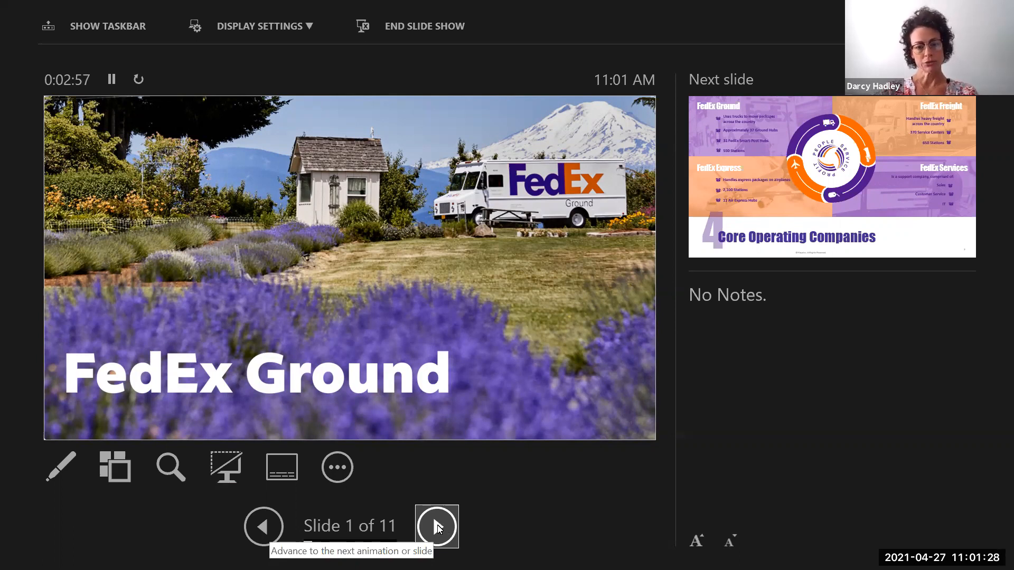
Advance from the title slide through Core Operating Companies to slide 3, About FedEx Ground
{"action": "left_click", "coordinate": [436, 526]}
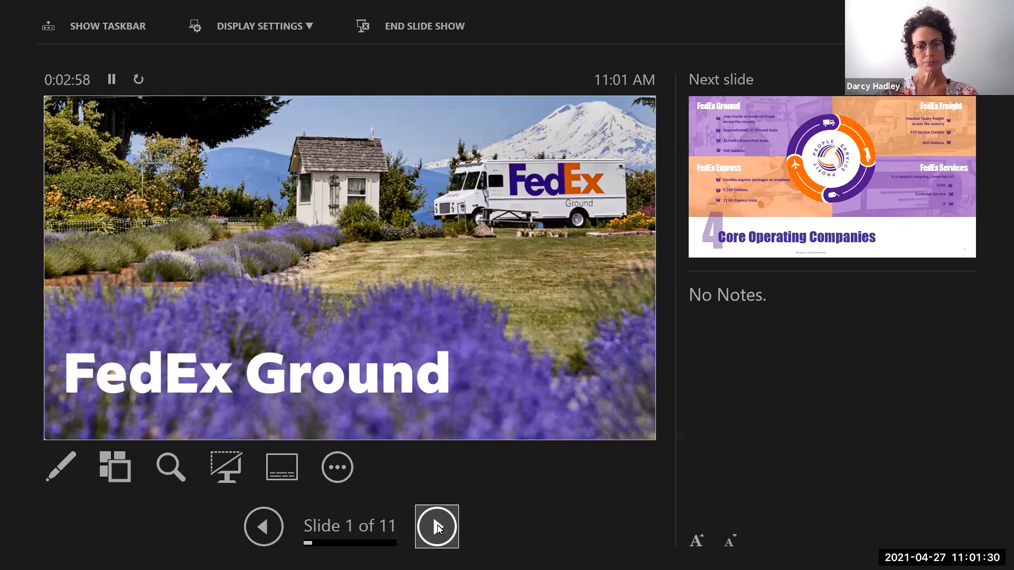
{"action": "left_click", "coordinate": [437, 527]}
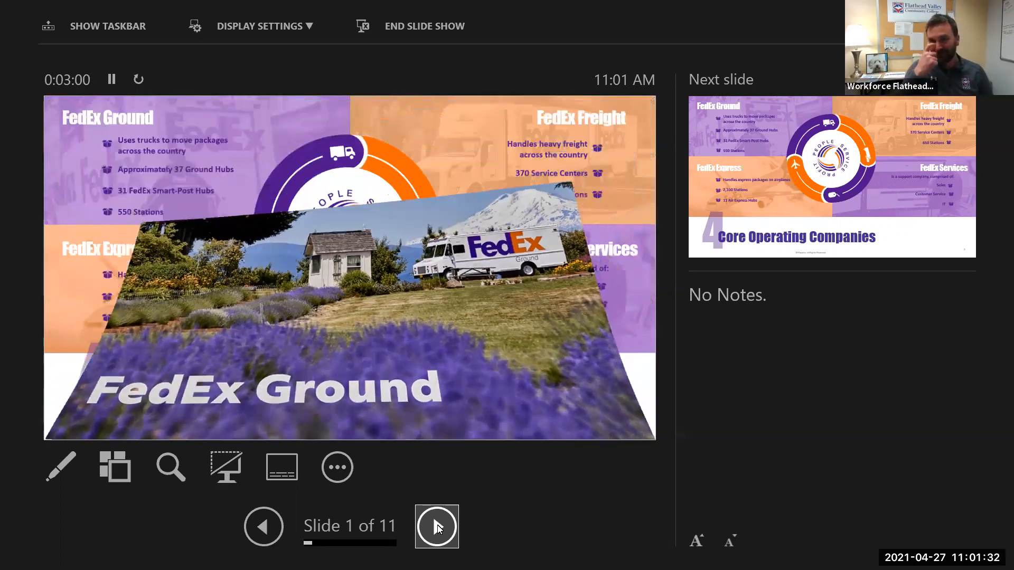
{"action": "left_click", "coordinate": [435, 526]}
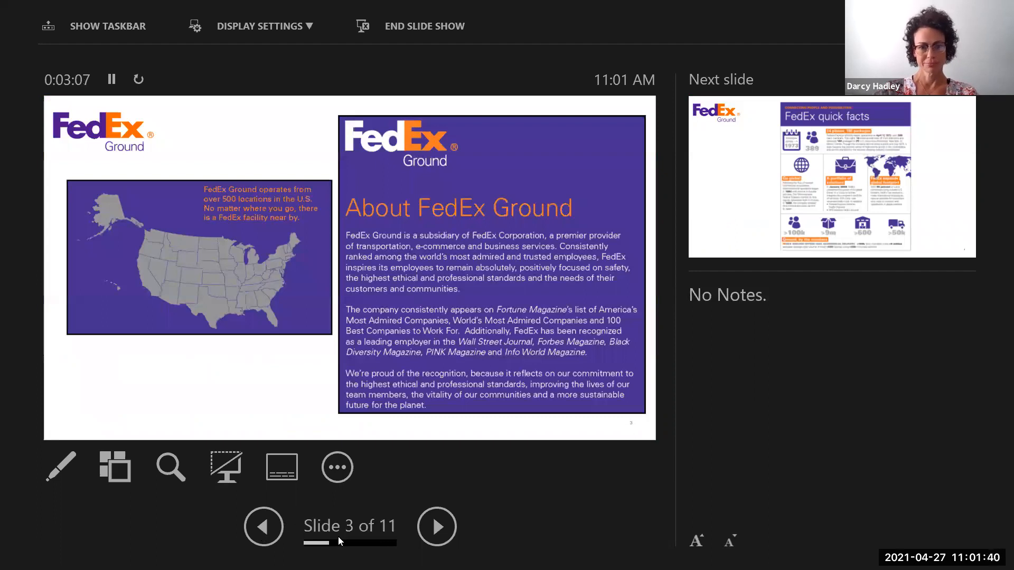
Go back one slide to slide 2, '4 Core Operating Companies', with its notes
{"action": "left_click", "coordinate": [263, 526]}
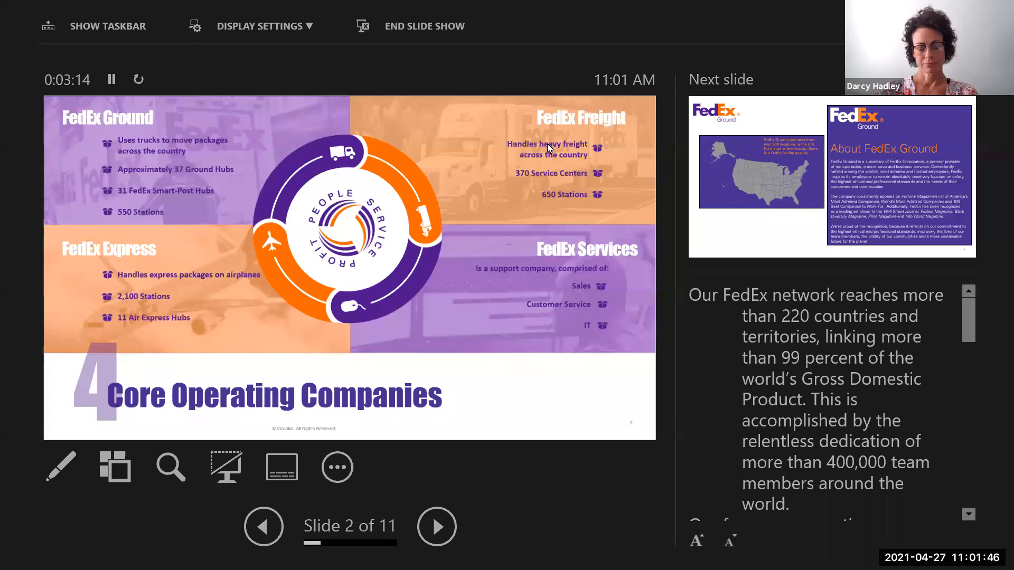
{"action": "mouse_move", "coordinate": [670, 319]}
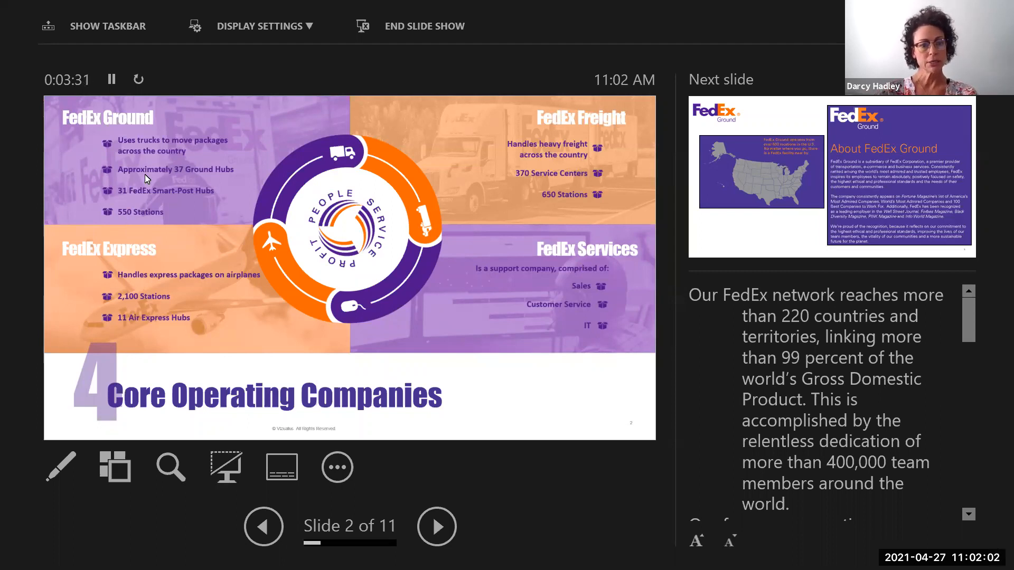
{"action": "mouse_move", "coordinate": [199, 171]}
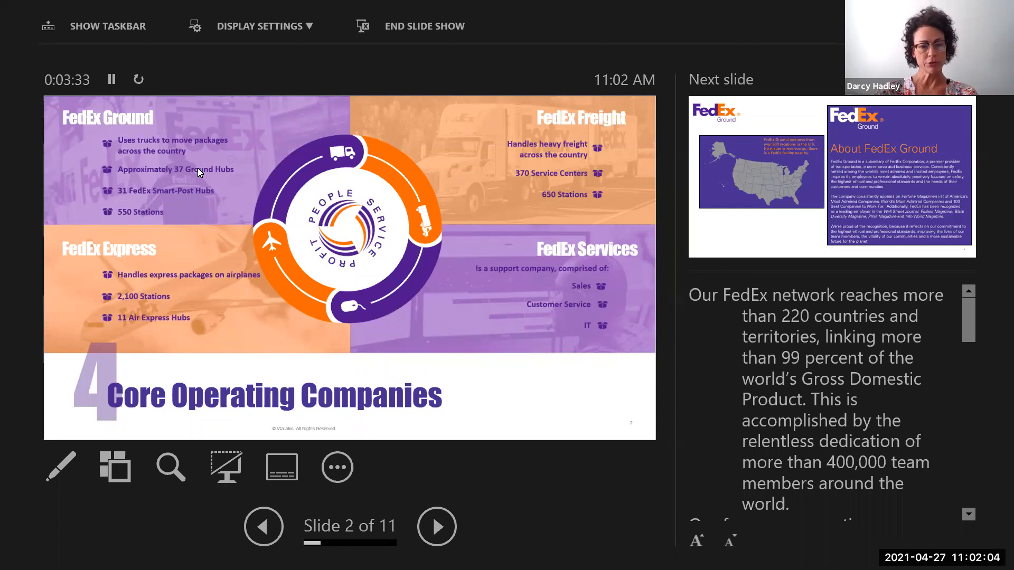
{"action": "mouse_move", "coordinate": [459, 497]}
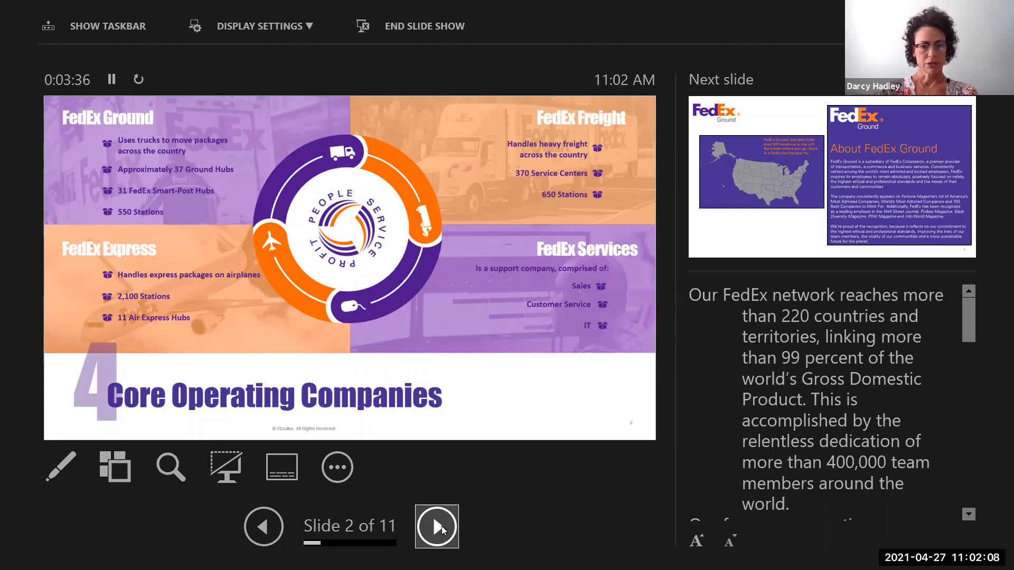
{"action": "mouse_move", "coordinate": [436, 527]}
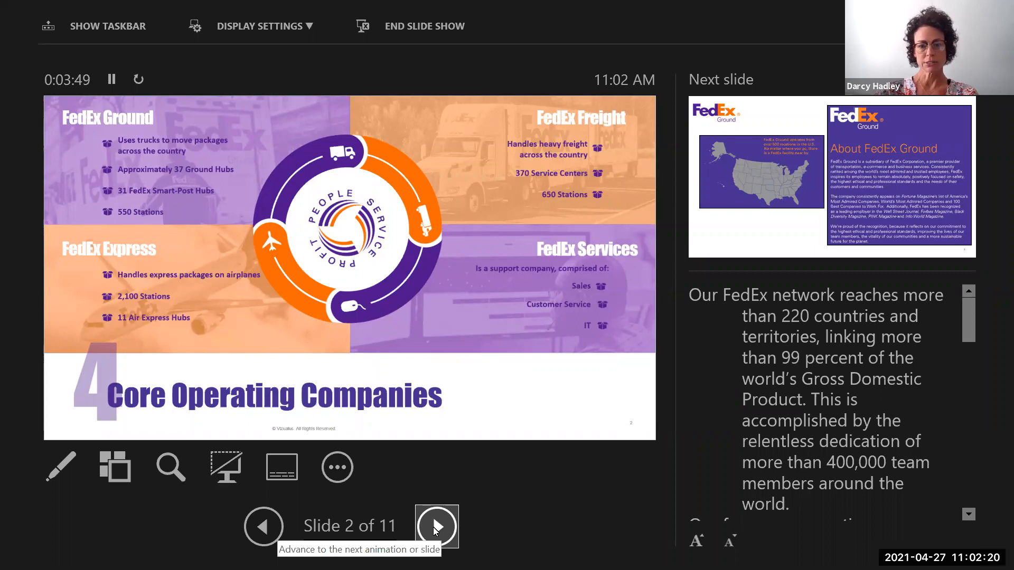
Advance to slide 3, 'About FedEx Ground'
{"action": "left_click", "coordinate": [435, 527]}
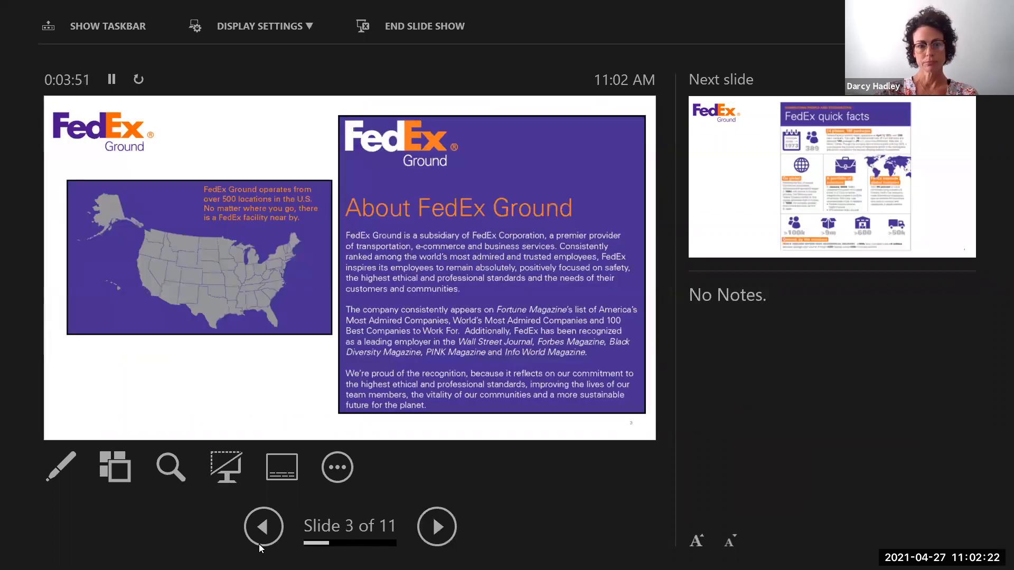
{"action": "mouse_move", "coordinate": [355, 297]}
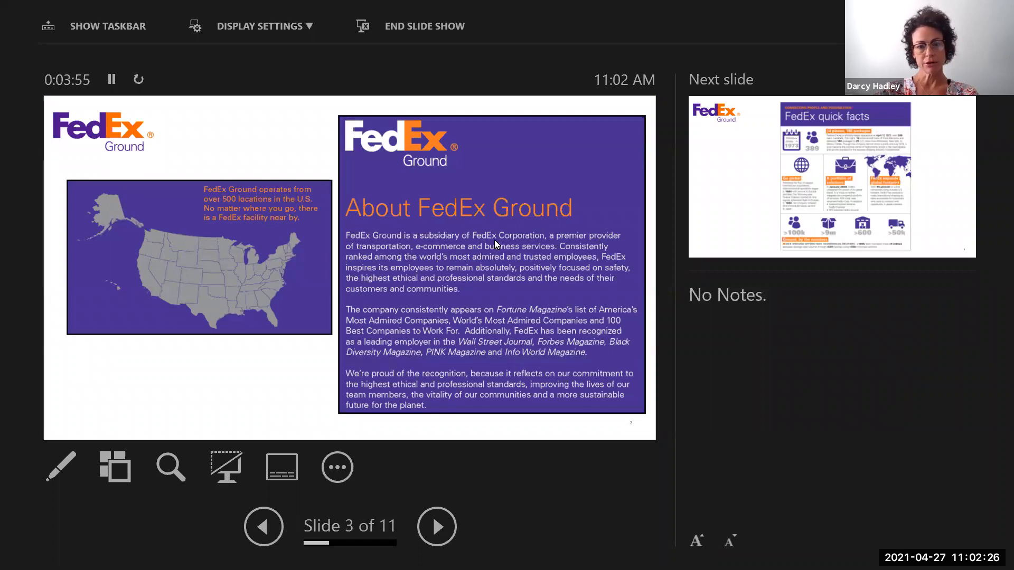
{"action": "mouse_move", "coordinate": [509, 253]}
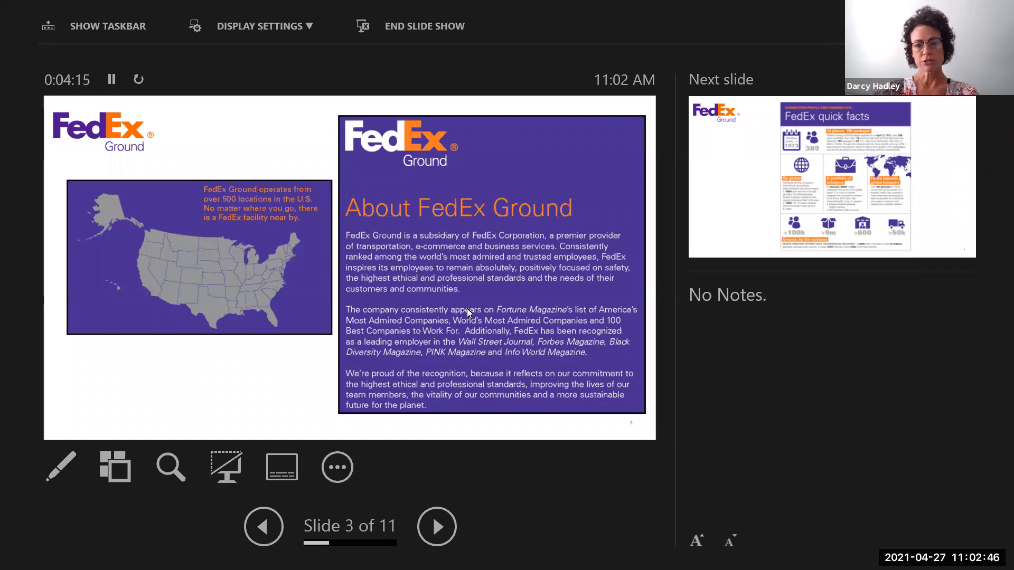
{"action": "mouse_move", "coordinate": [443, 407]}
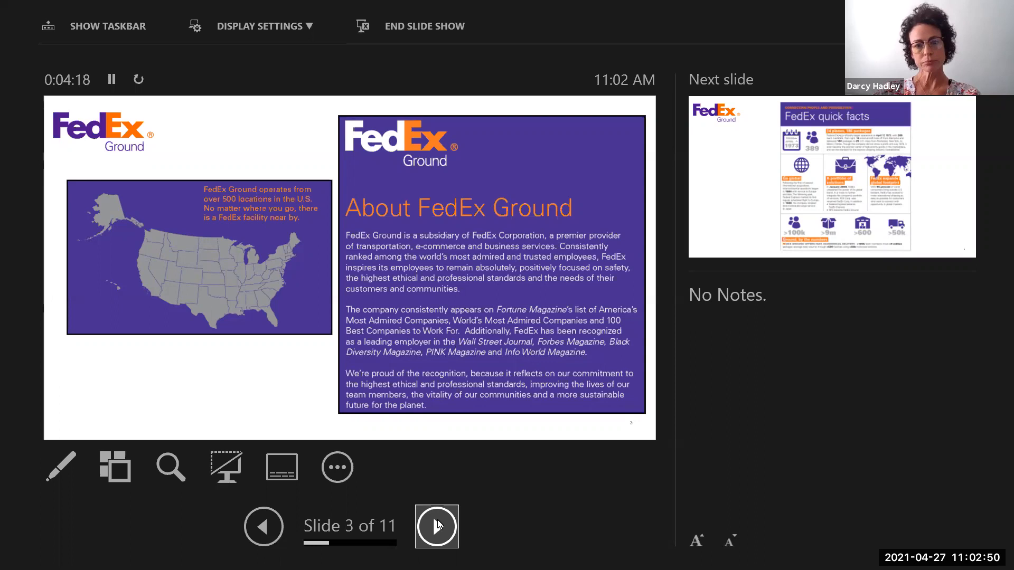
Advance to slide 4, 'FedEx quick facts'
{"action": "left_click", "coordinate": [437, 526]}
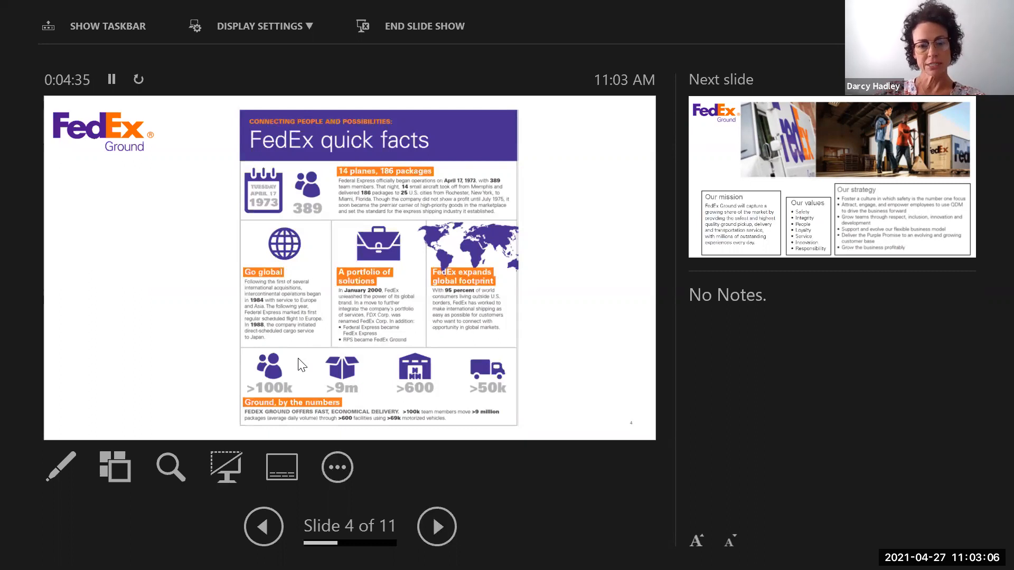
{"action": "mouse_move", "coordinate": [435, 496]}
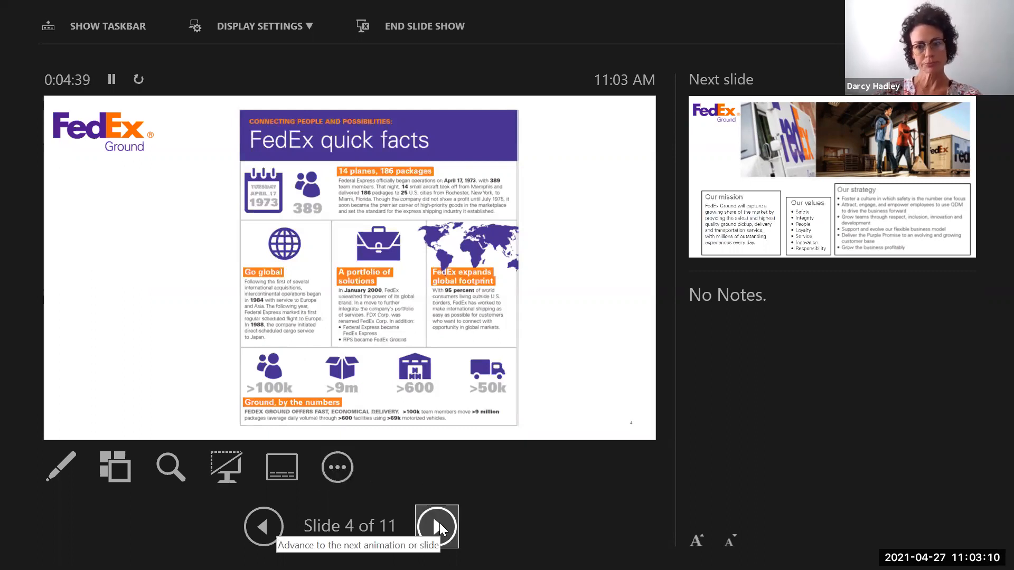
{"action": "left_click", "coordinate": [436, 525]}
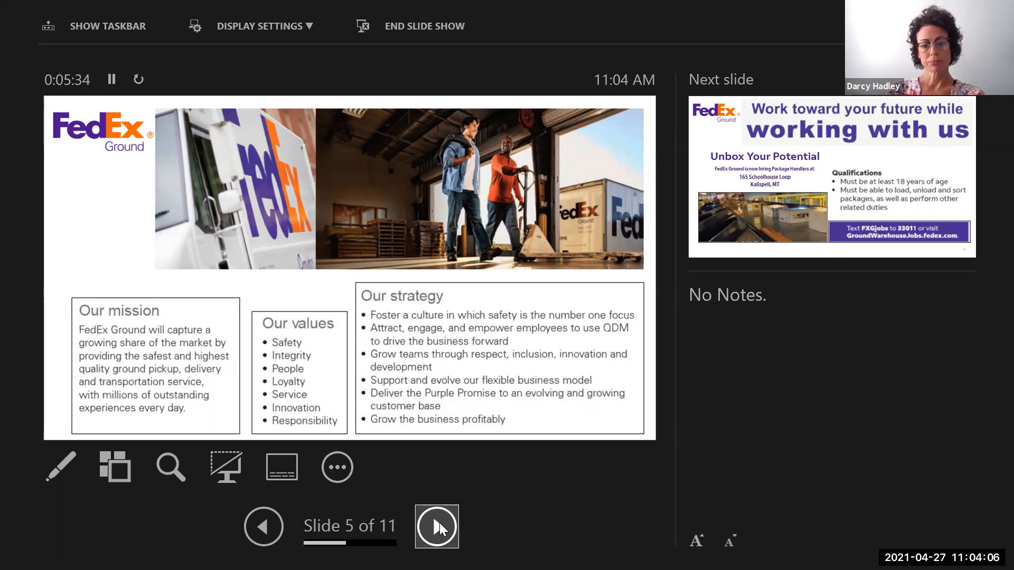
{"action": "left_click", "coordinate": [437, 526]}
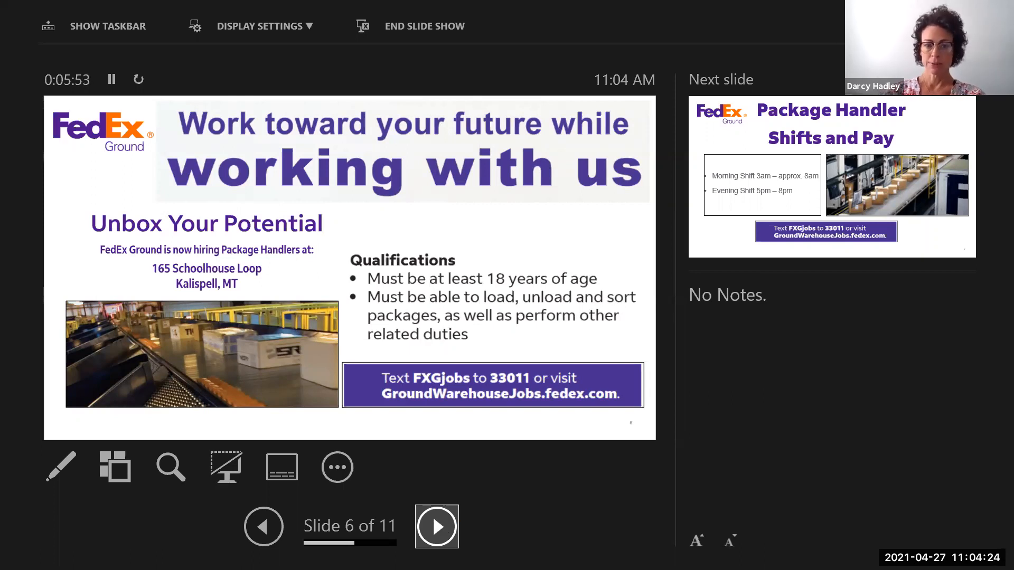
{"action": "mouse_move", "coordinate": [423, 412]}
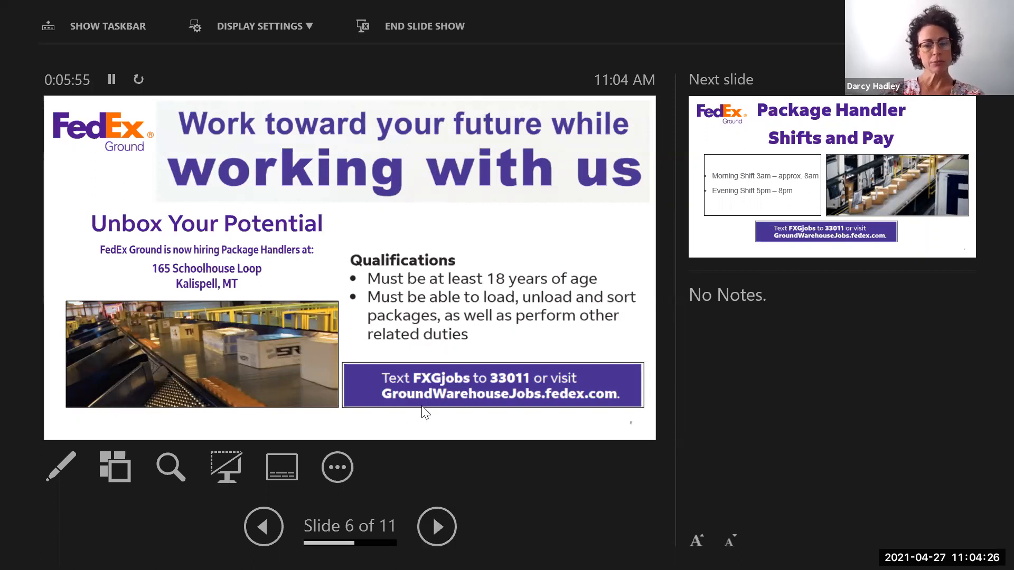
{"action": "mouse_move", "coordinate": [459, 415]}
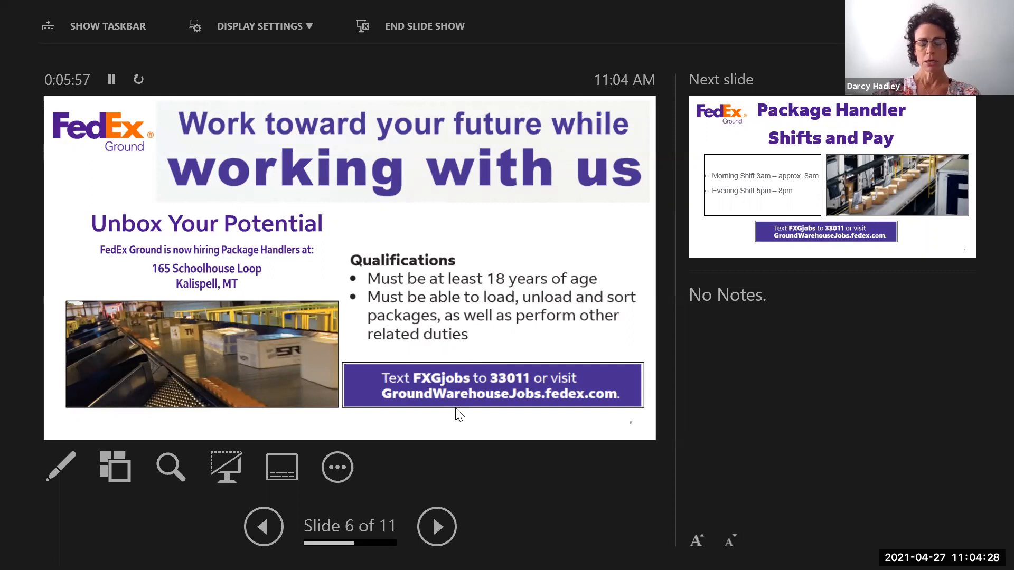
{"action": "mouse_move", "coordinate": [433, 403]}
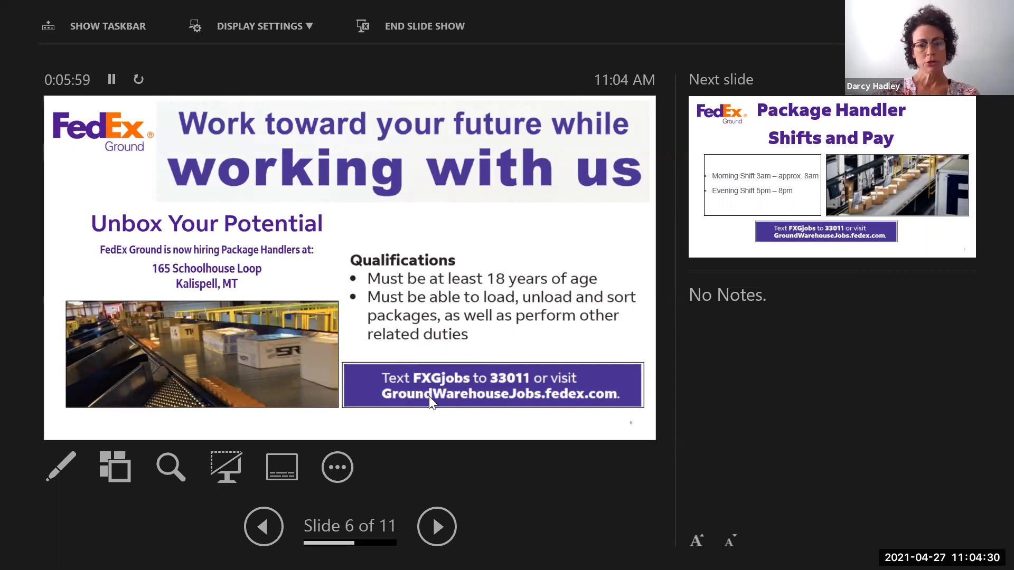
{"action": "mouse_move", "coordinate": [450, 408]}
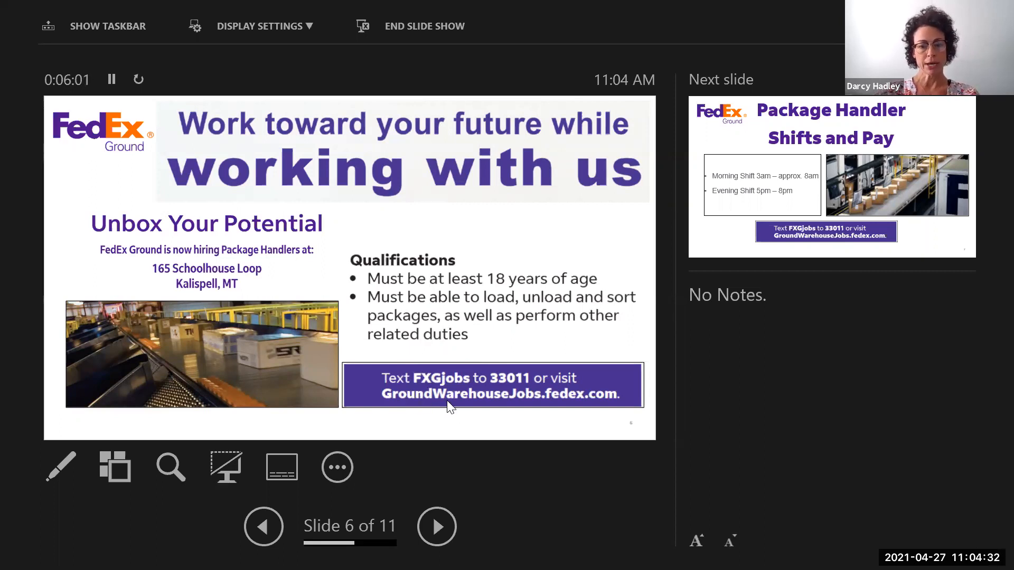
{"action": "mouse_move", "coordinate": [506, 412]}
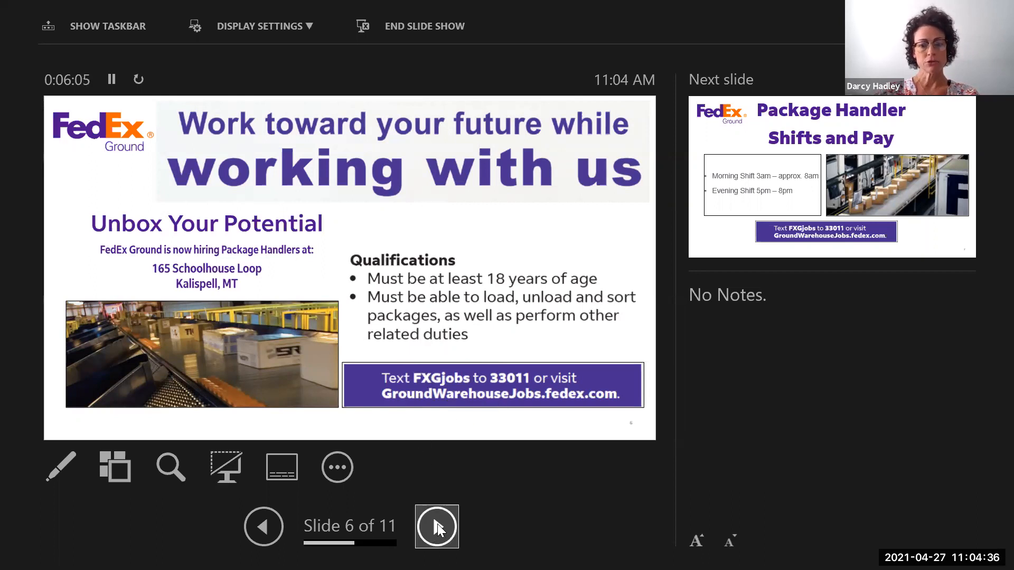
{"action": "mouse_move", "coordinate": [437, 526]}
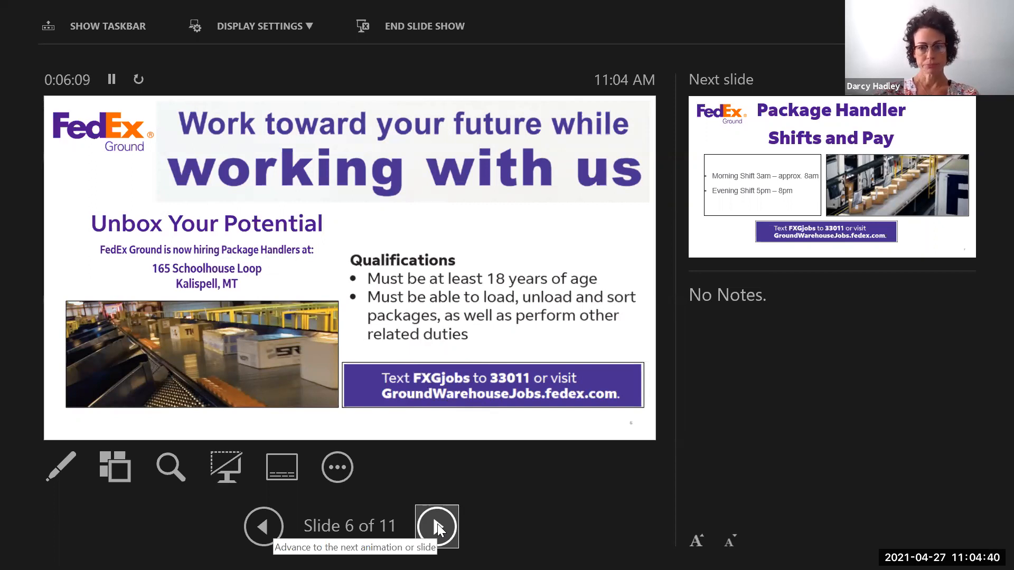
Advance to slide 7, listing the morning and evening package handler shifts
{"action": "left_click", "coordinate": [437, 525]}
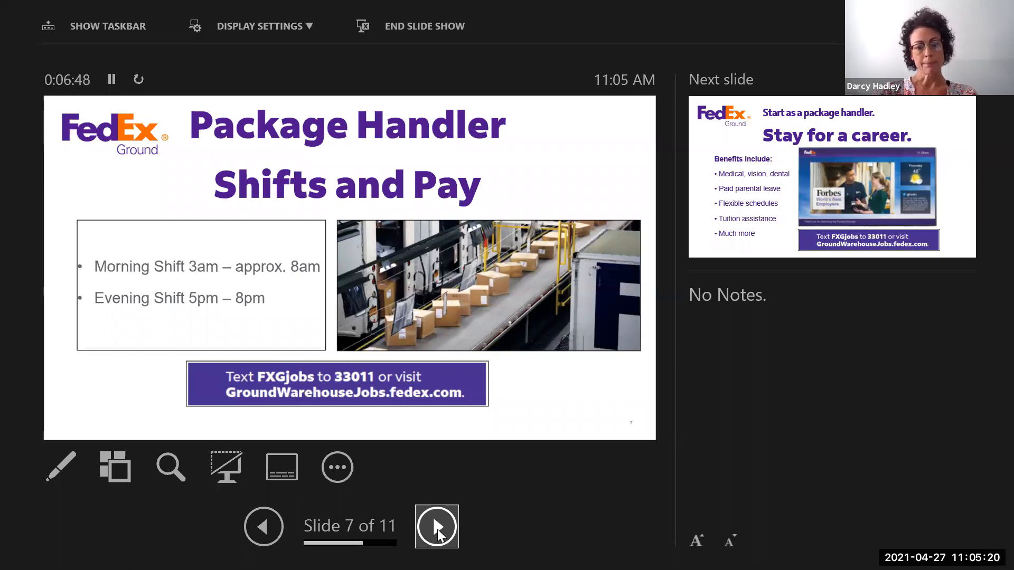
Advance to slide 8, 'Start as a package handler. Stay for a career.'
{"action": "left_click", "coordinate": [436, 526]}
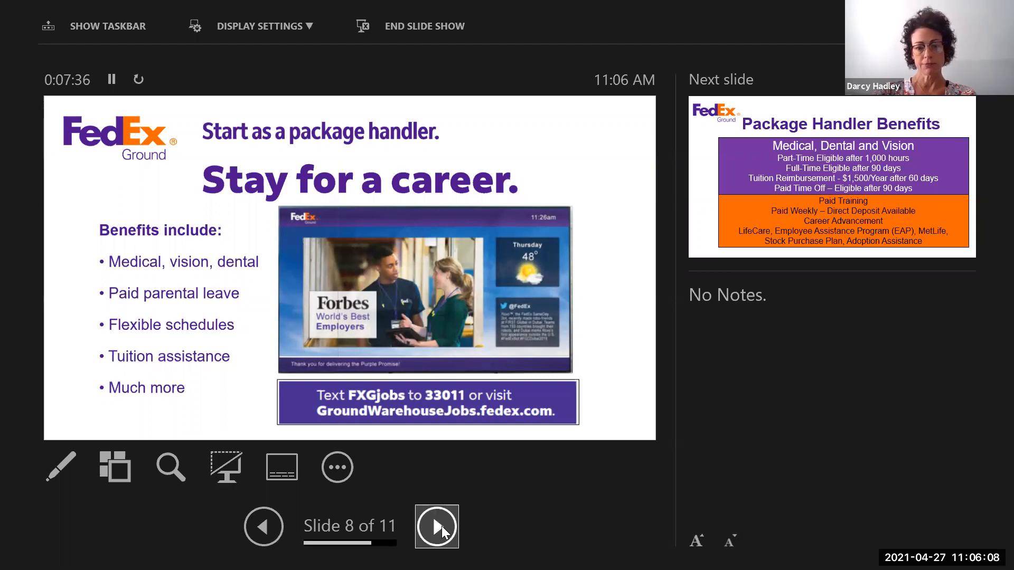
Advance to slide 9, covering medical, dental, vision, tuition and paid training benefits
{"action": "left_click", "coordinate": [437, 526]}
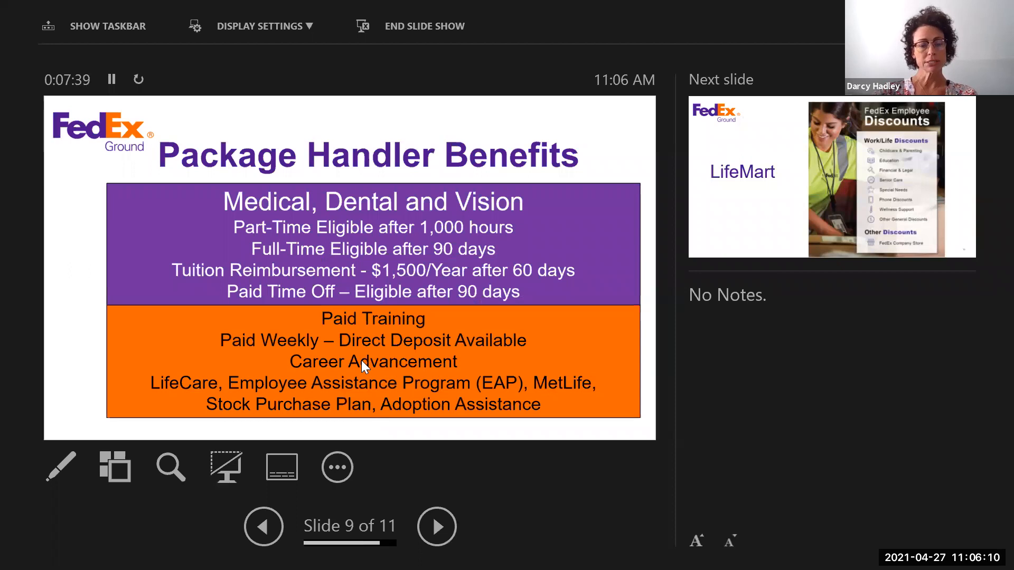
{"action": "mouse_move", "coordinate": [650, 283]}
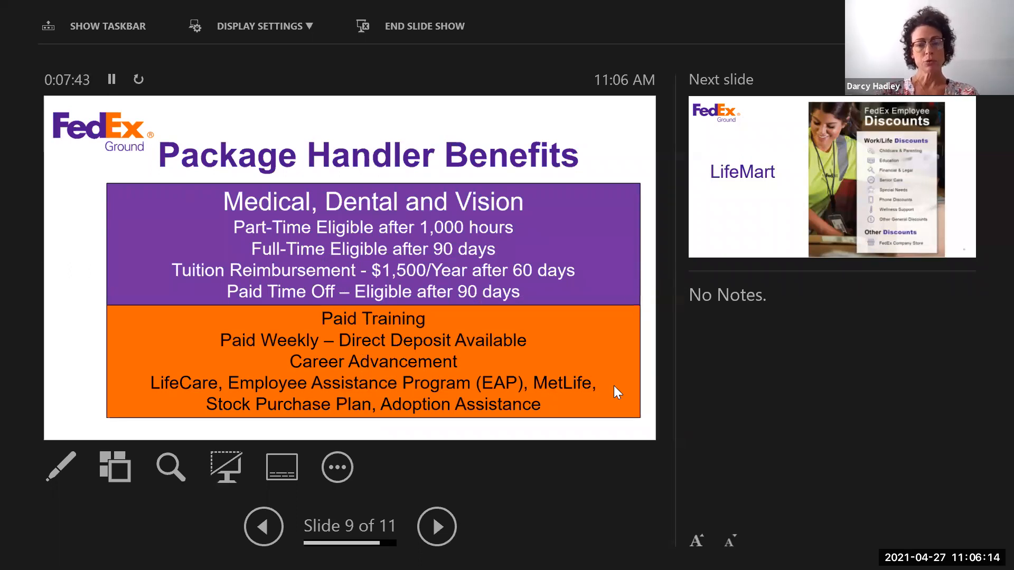
{"action": "mouse_move", "coordinate": [585, 535]}
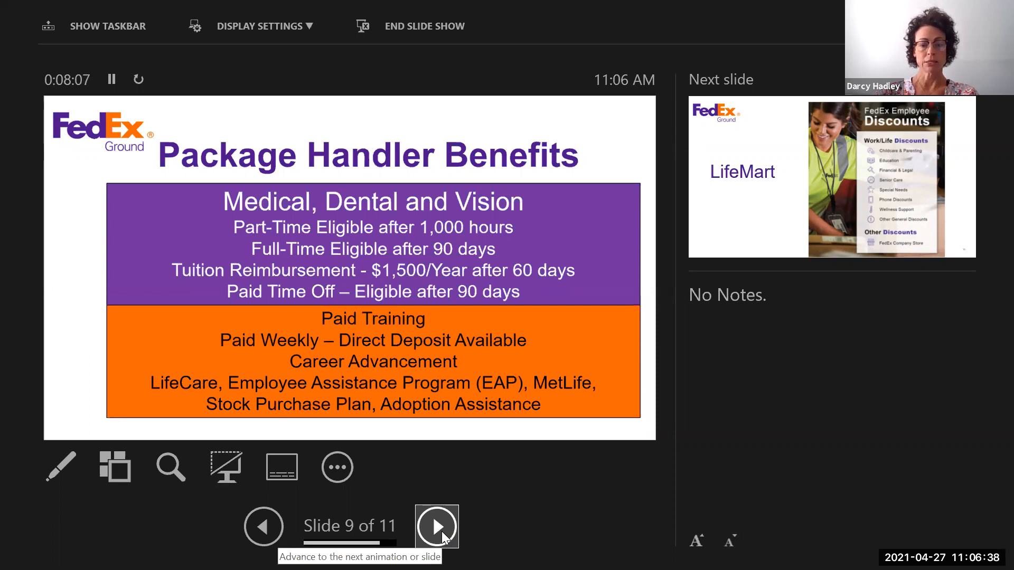
Advance to slide 10, 'LifeMart' FedEx employee discounts
{"action": "left_click", "coordinate": [437, 526]}
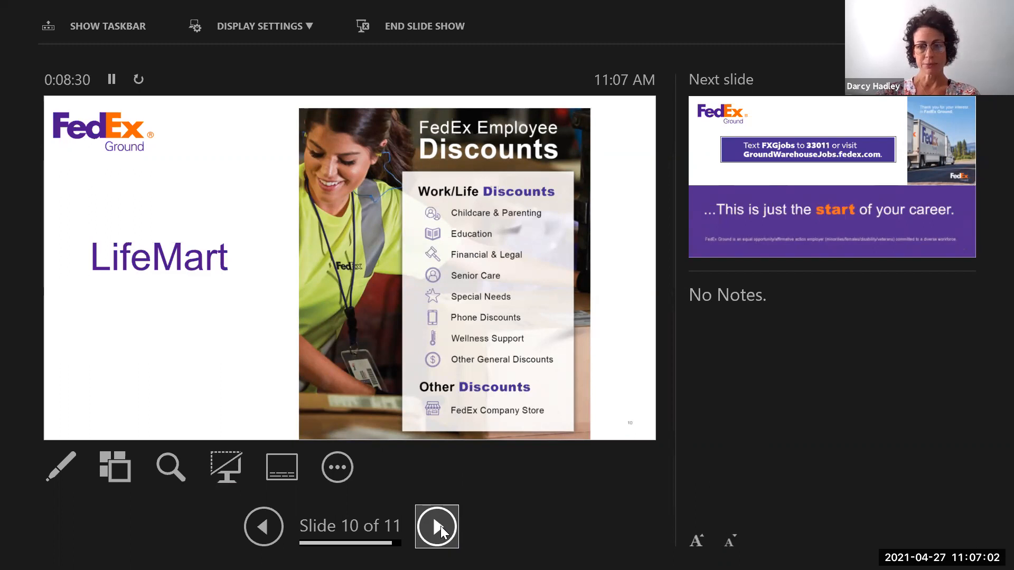
Advance to the last slide, 11 of 11, 'This is just the start of your career'
{"action": "left_click", "coordinate": [436, 526]}
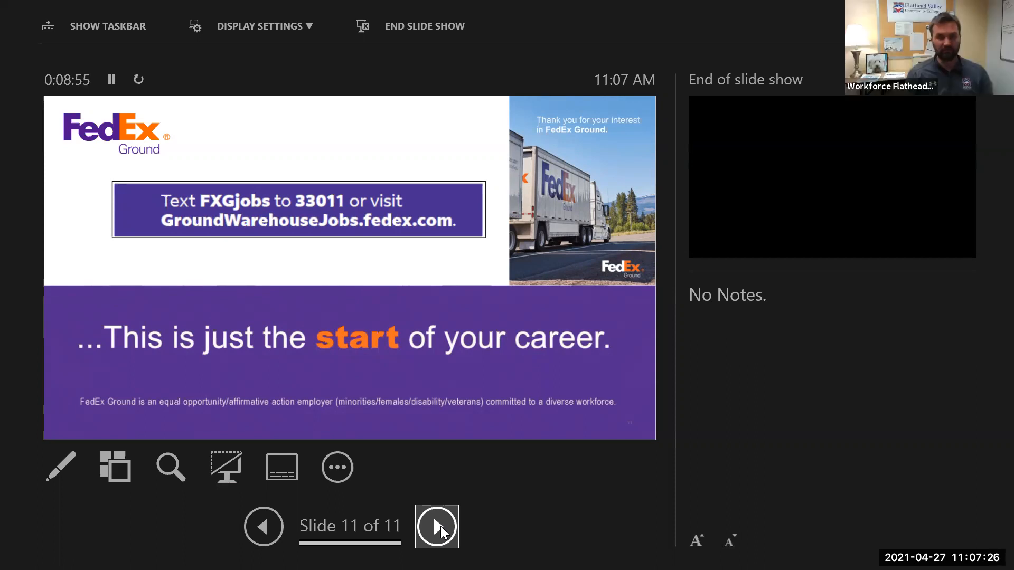
{"action": "mouse_move", "coordinate": [559, 538]}
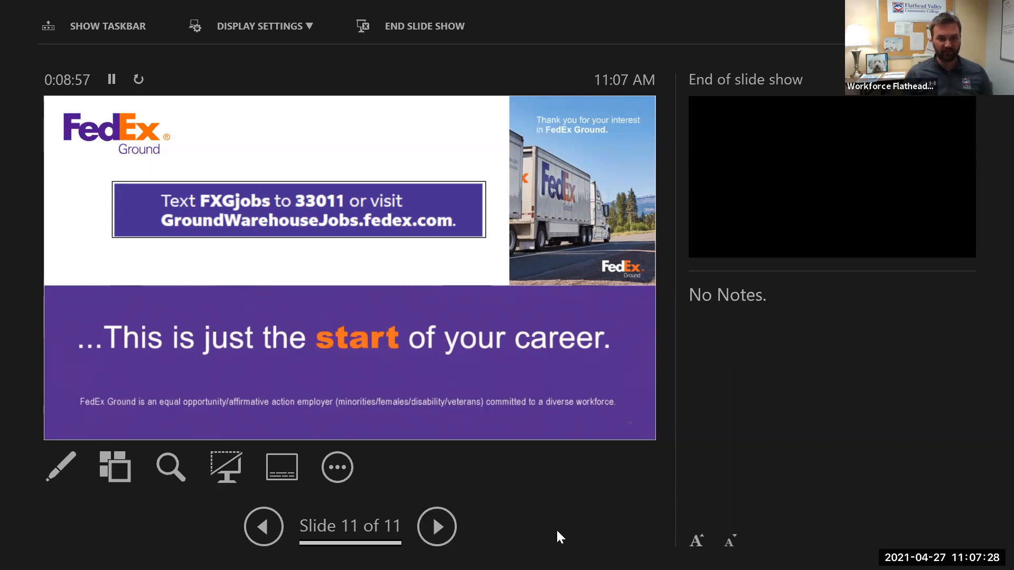